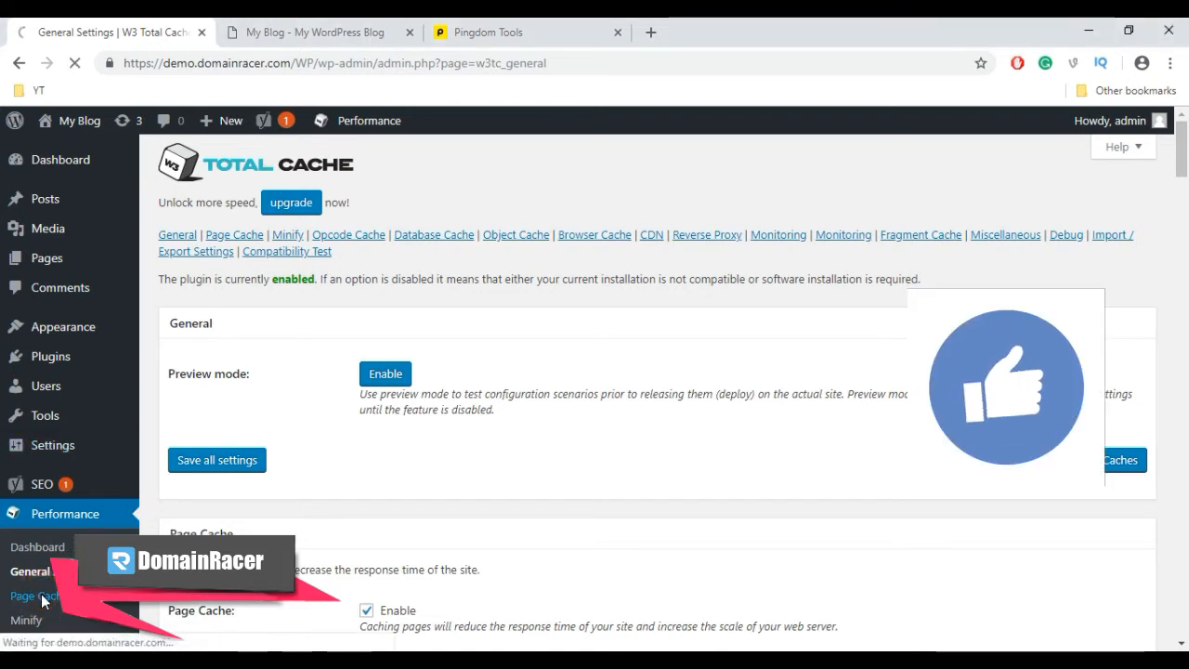
- Enable Page Cache caching of site, category, tag and comment feeds, then save and purge caches
click(34, 596)
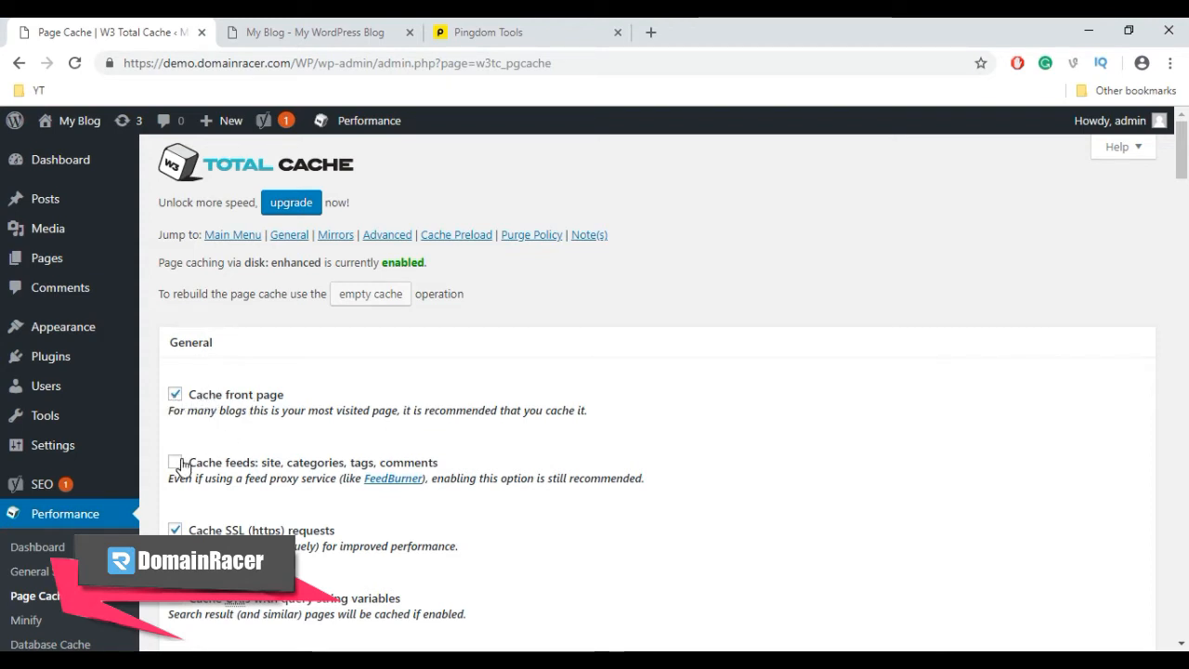
click(175, 461)
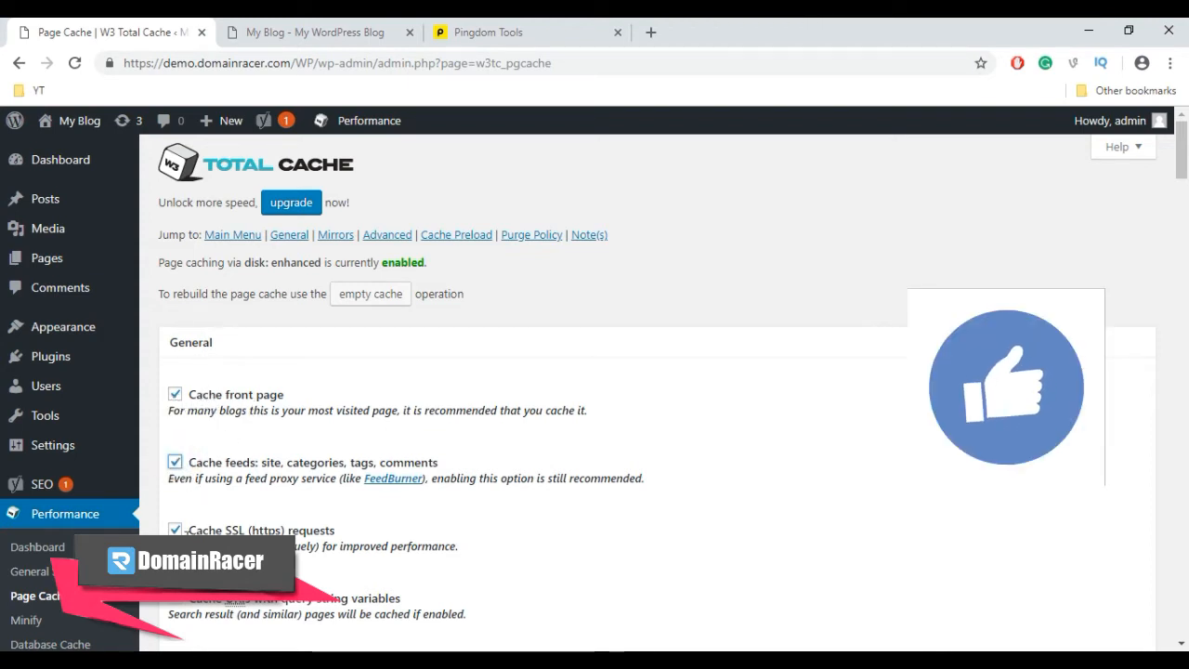
scroll(down, 3)
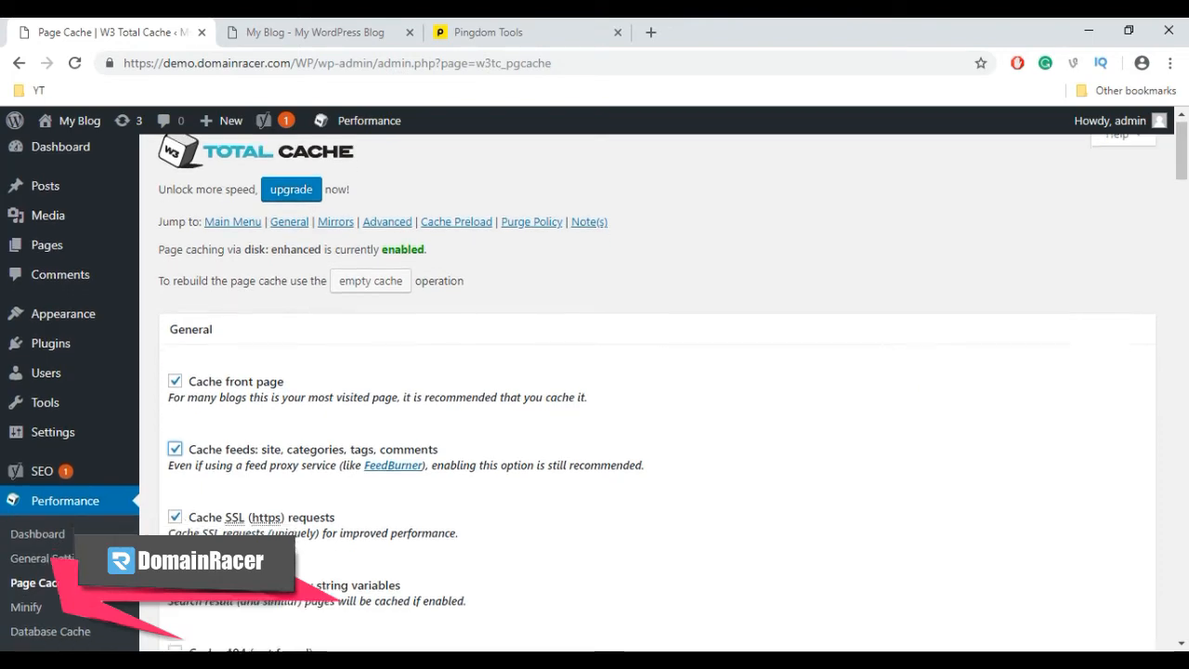
scroll(down, 3)
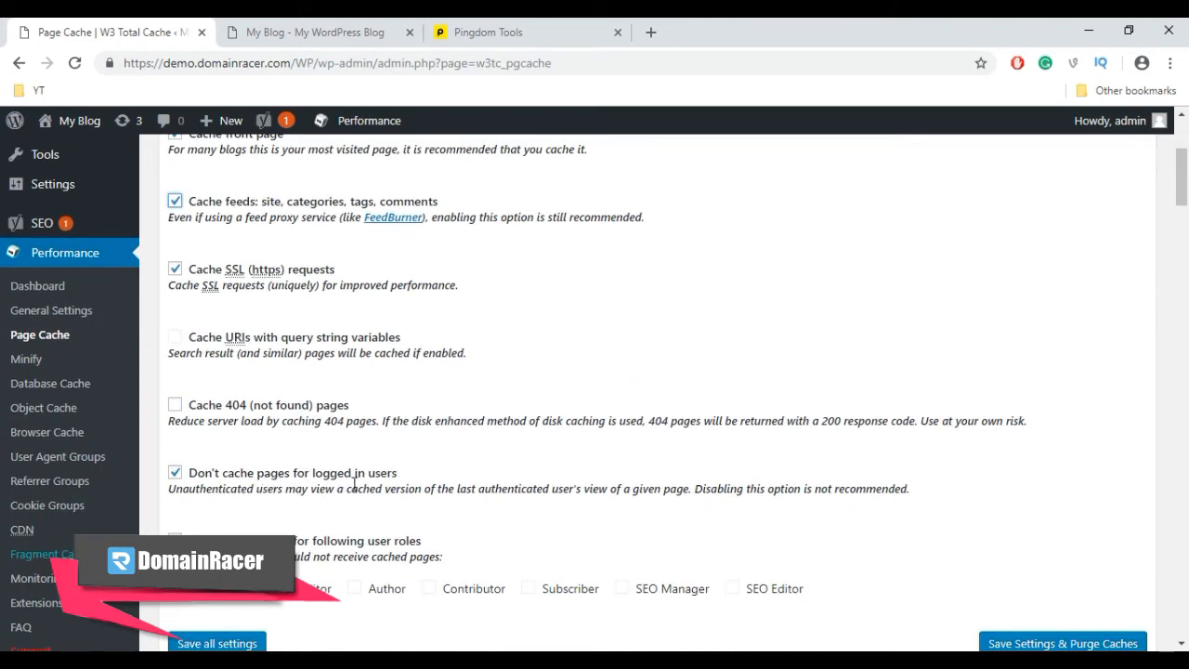
scroll(down, 3)
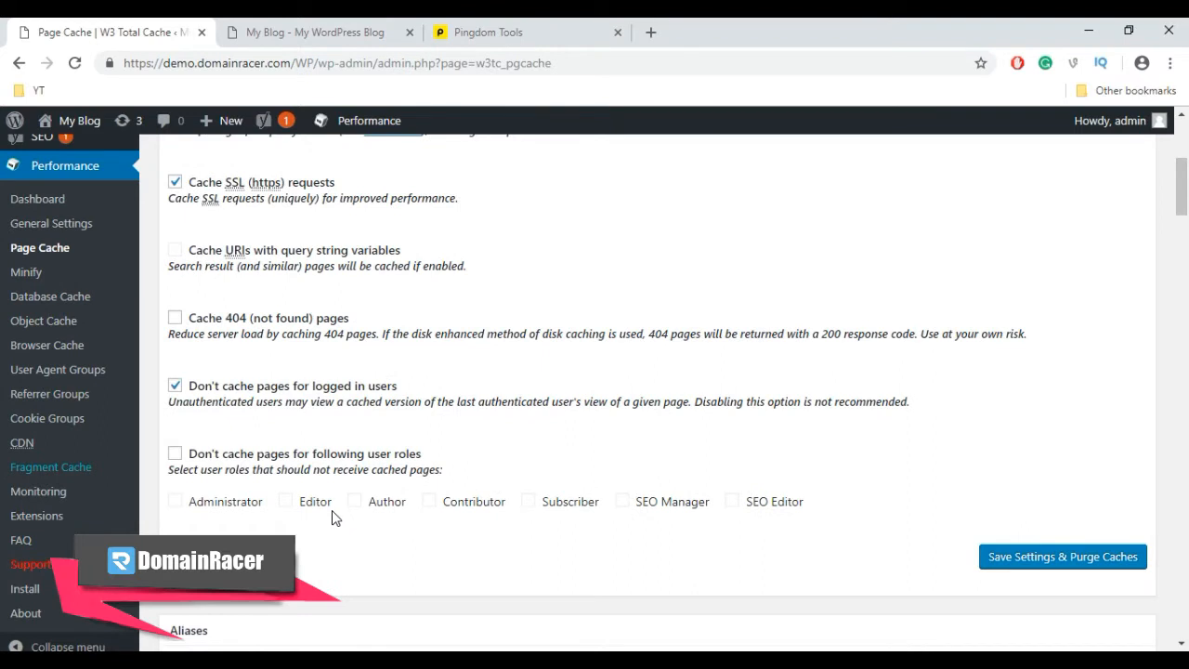
mouse_move(1028, 574)
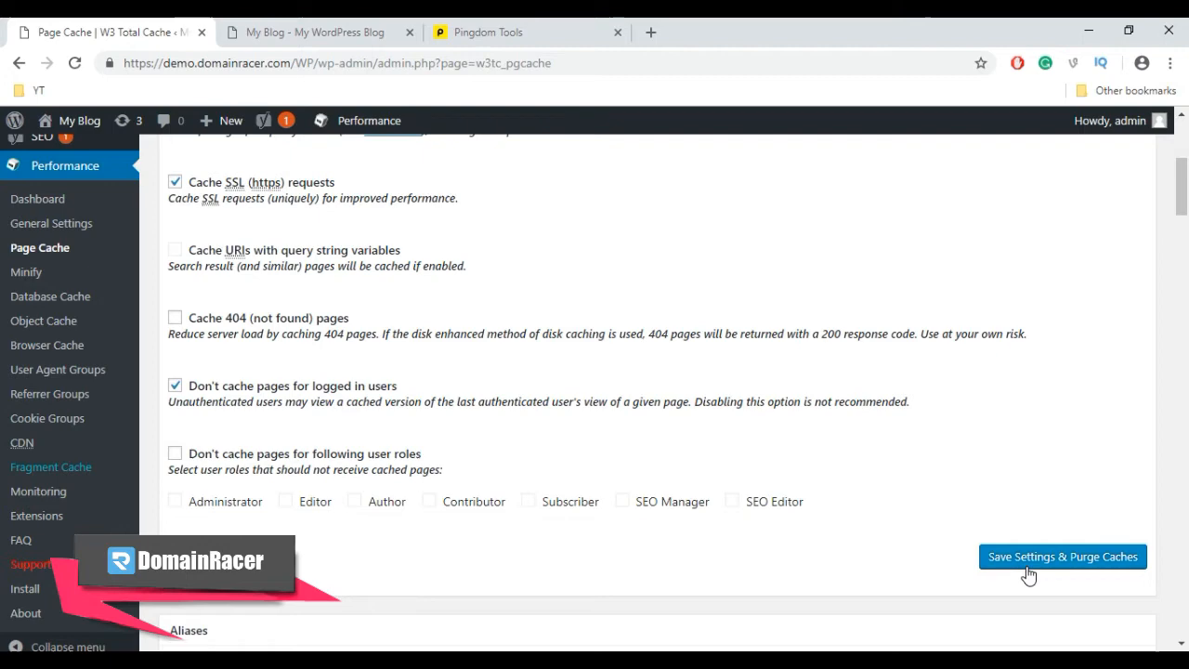
click(1062, 557)
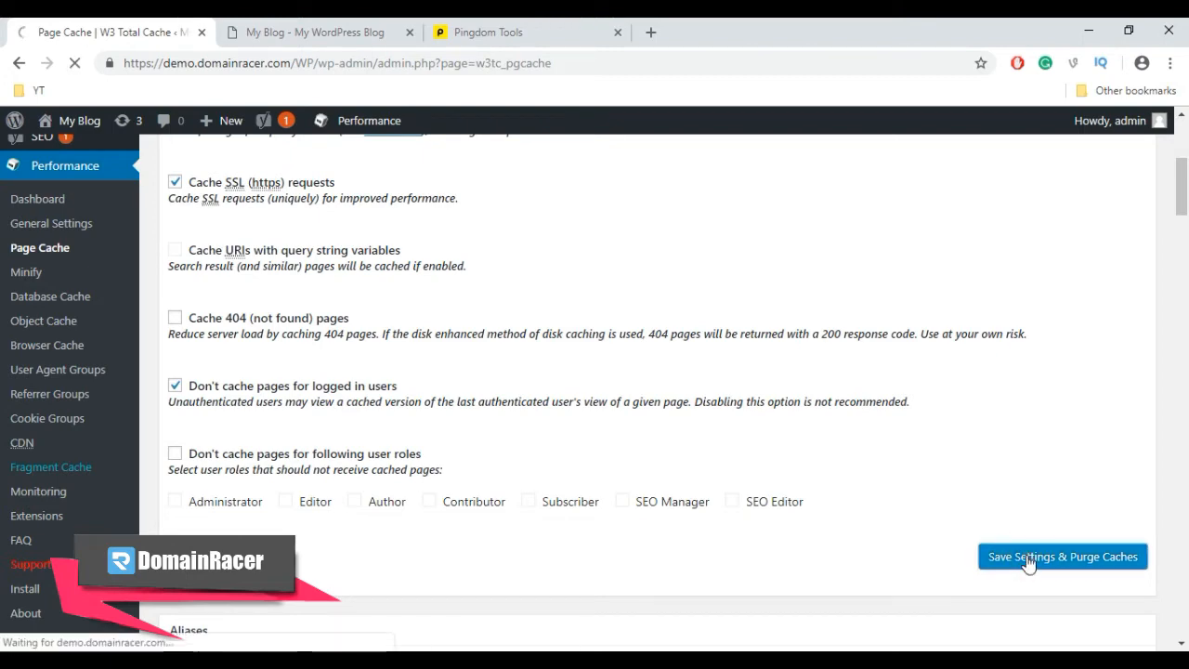
click(1062, 556)
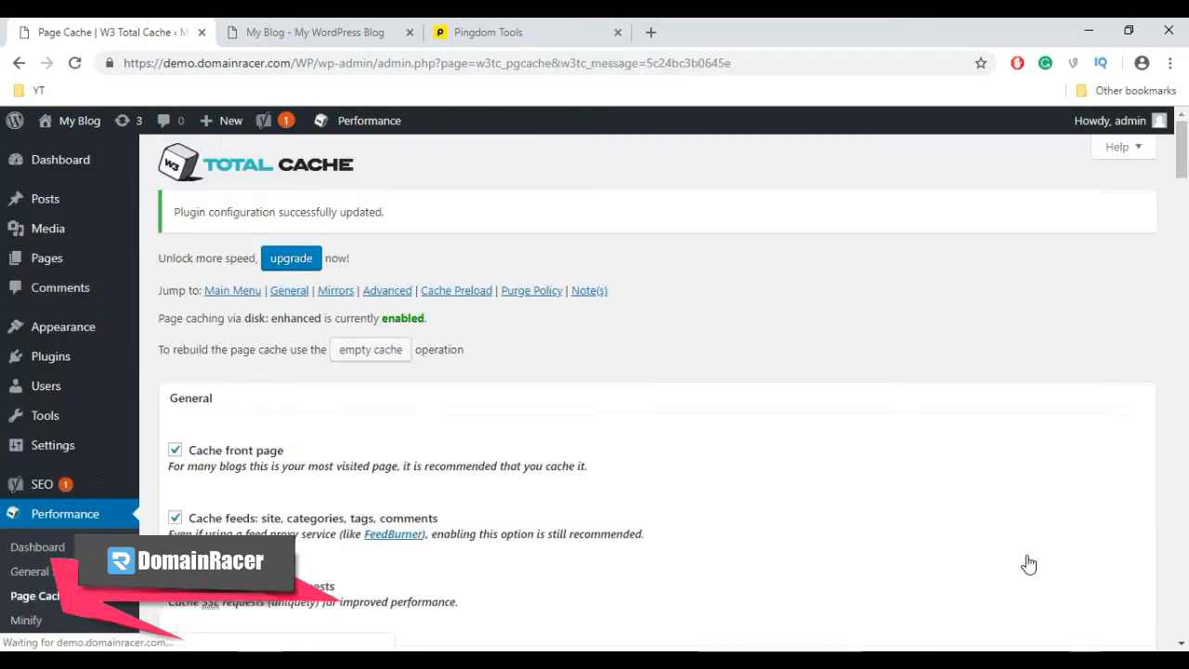
- Tick 'Automatically prime the page cache' under Cache Preload, then save and purge caches
scroll(down, 3)
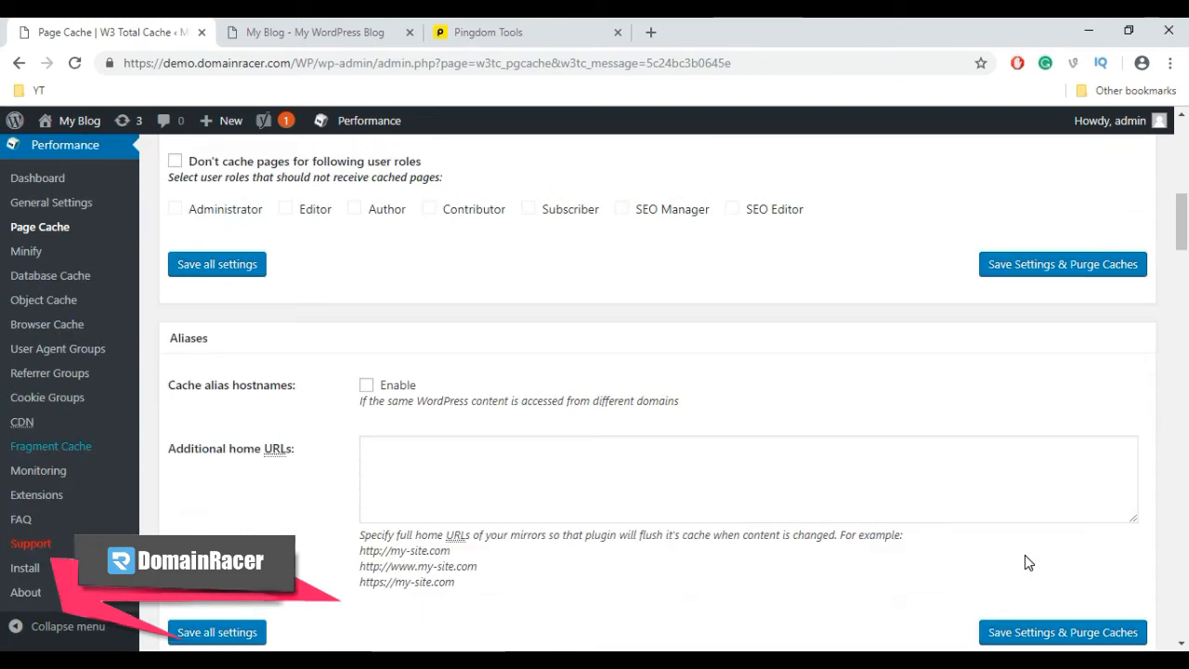
scroll(down, 3)
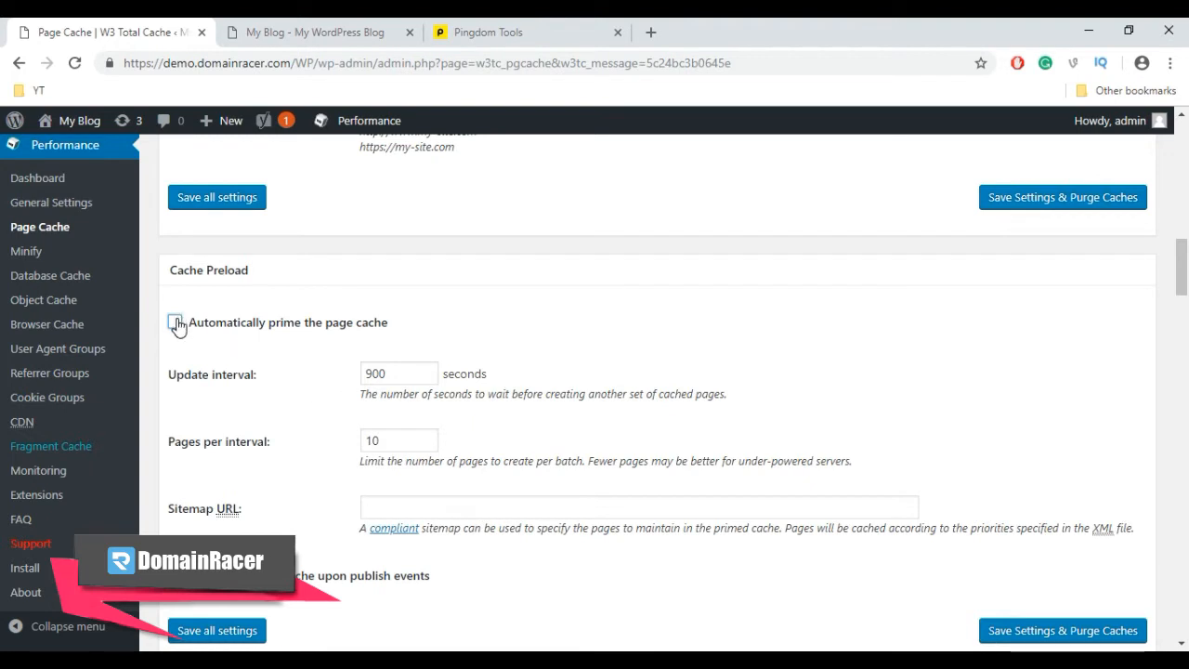
click(176, 323)
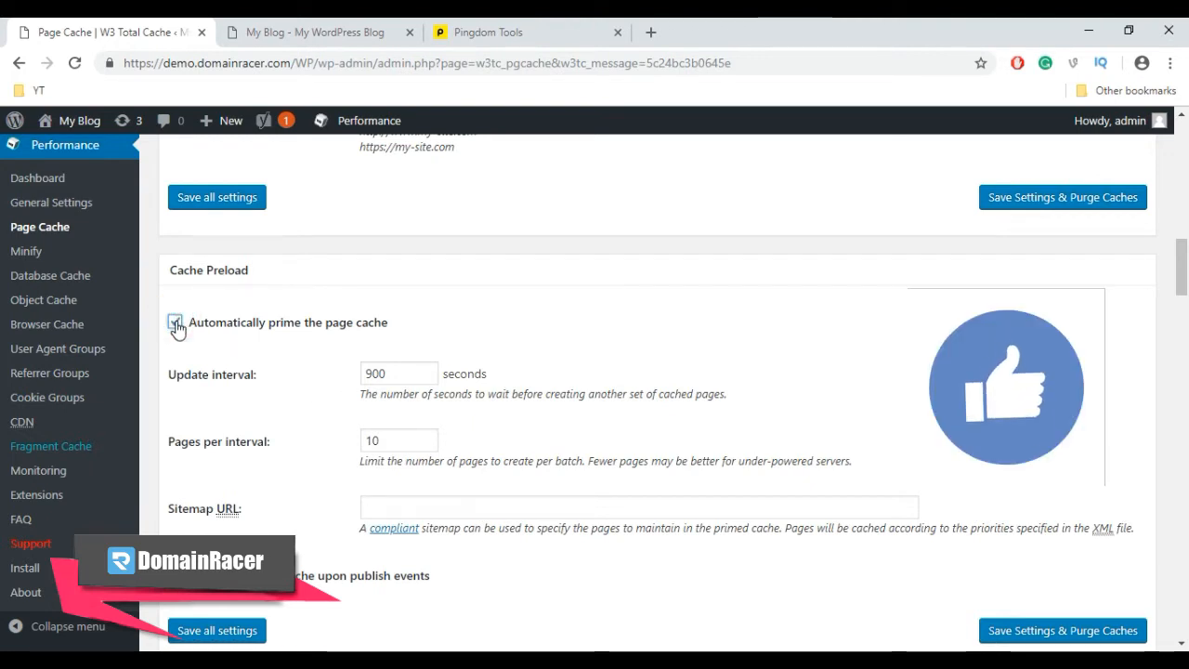
click(176, 322)
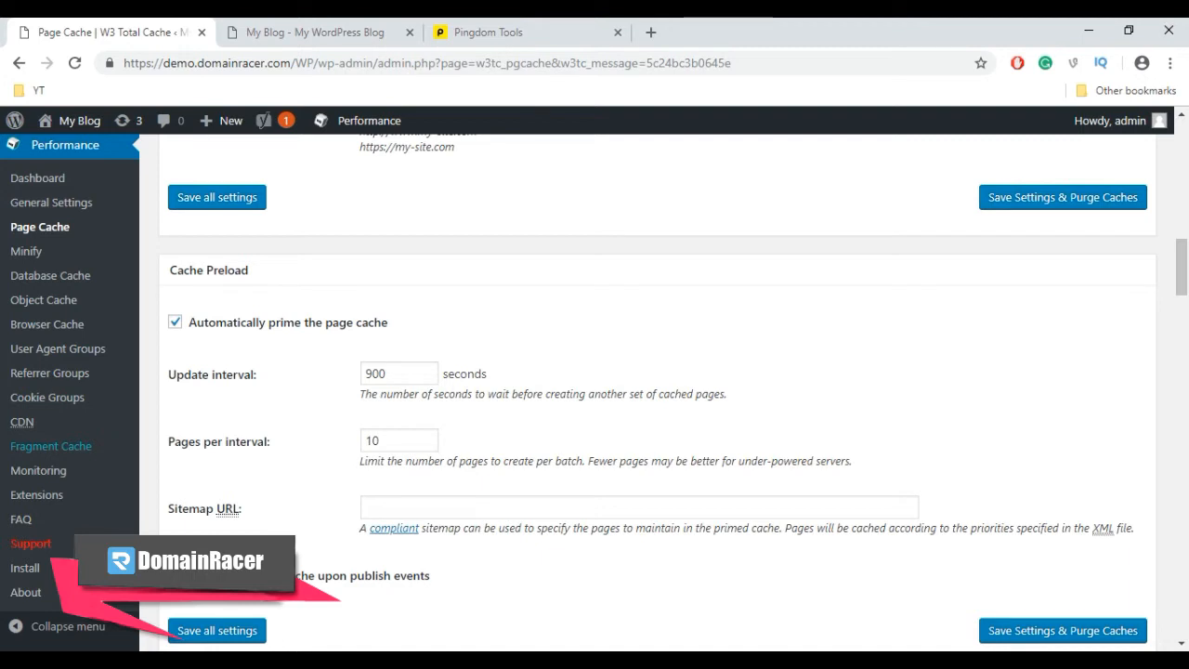
scroll(down, 3)
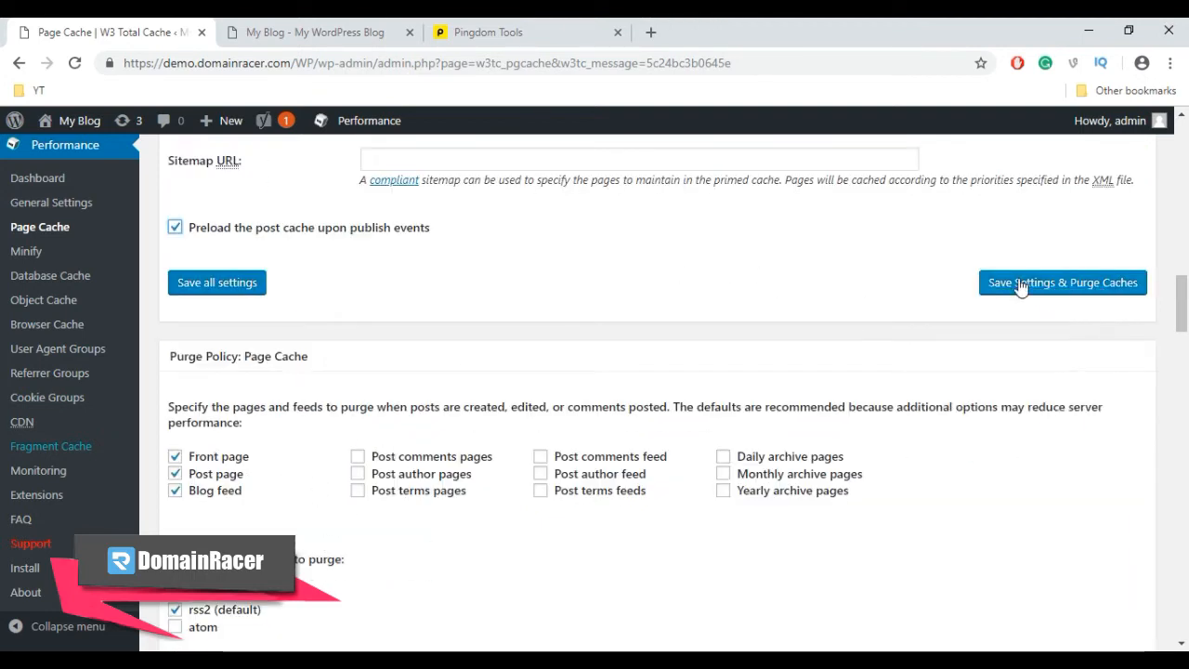
click(1062, 282)
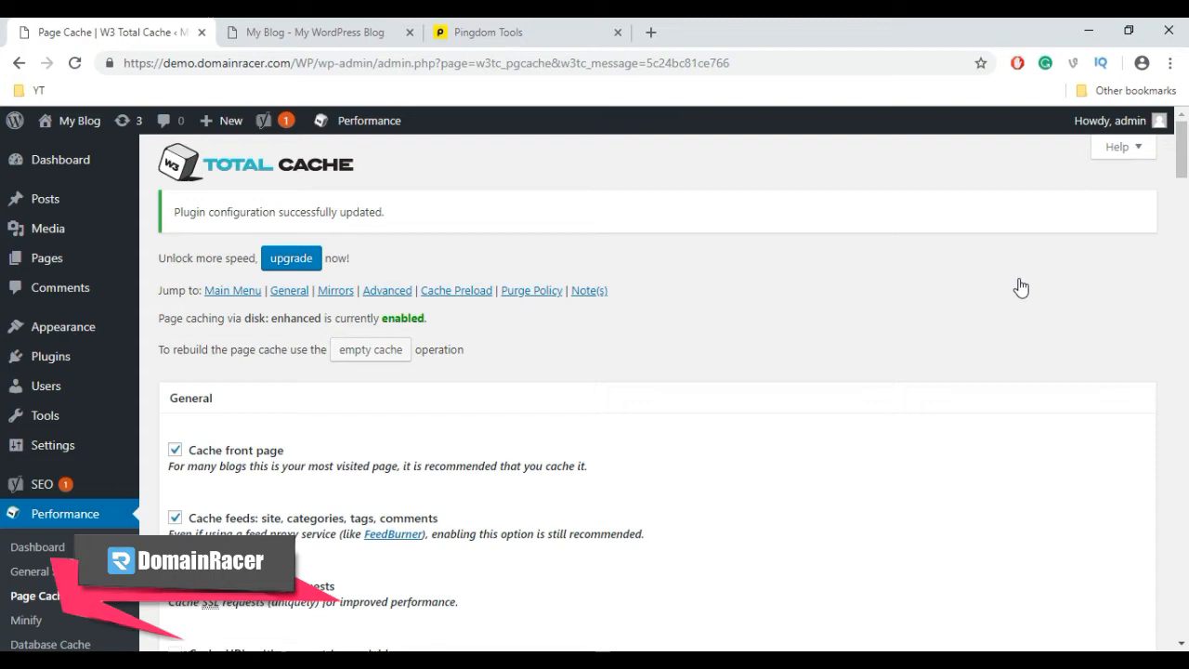
mouse_move(11, 514)
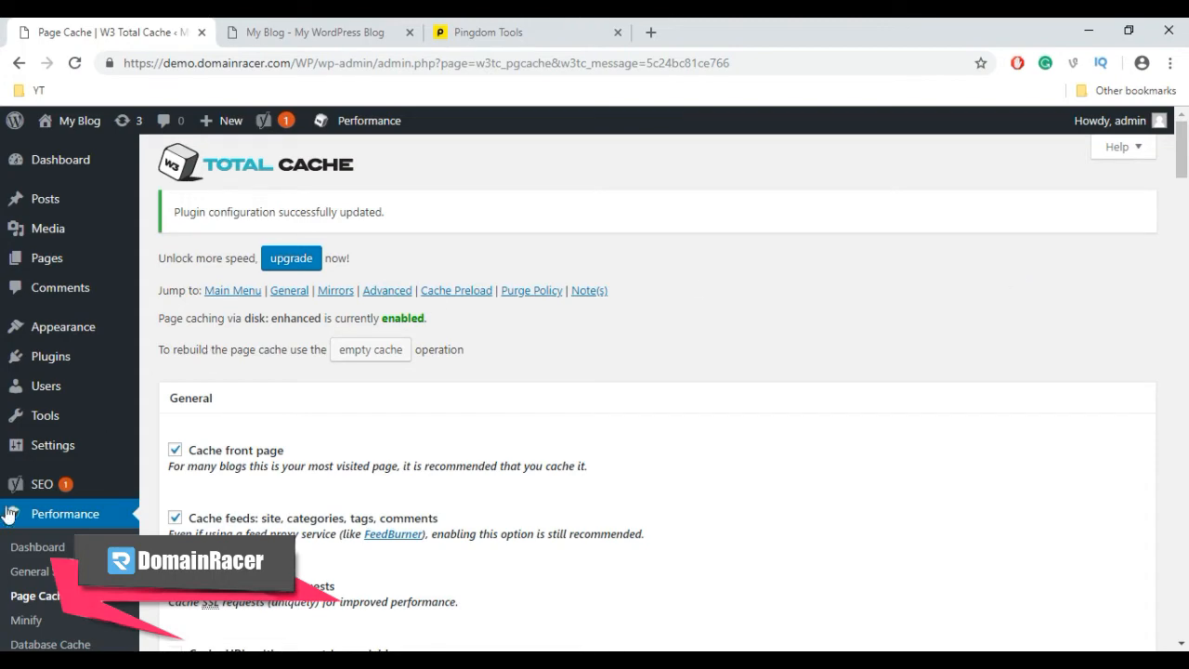
- Save the Object Cache settings with 180-second lifetime and 3600-second garbage collection
scroll(down, 3)
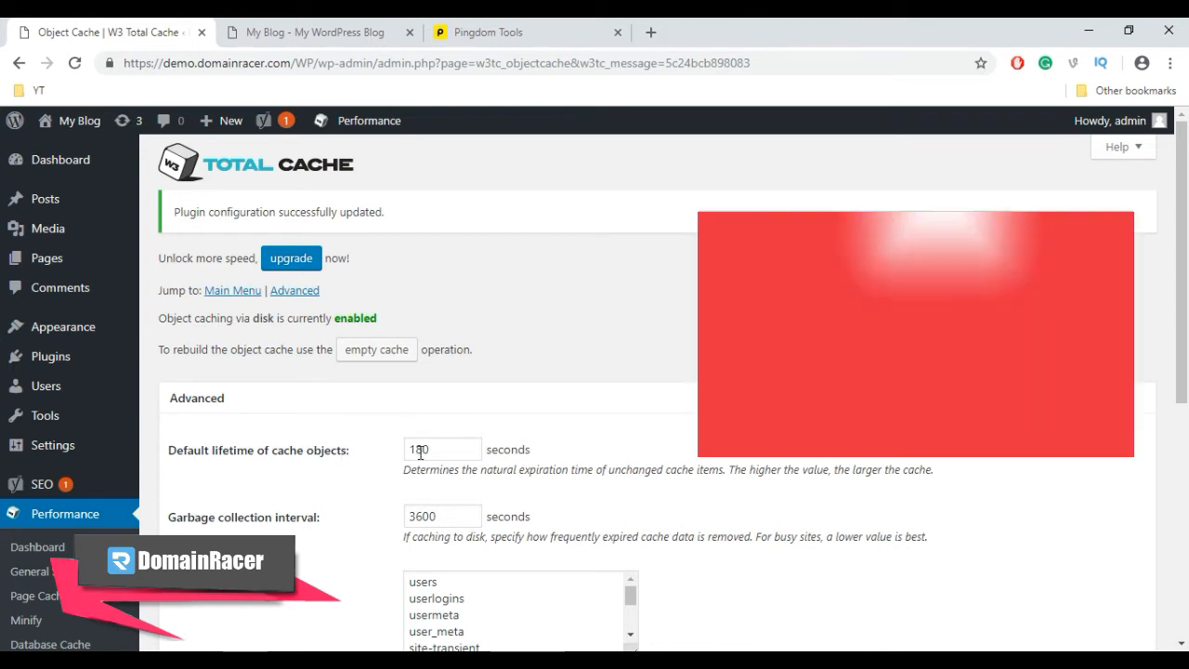
scroll(down, 3)
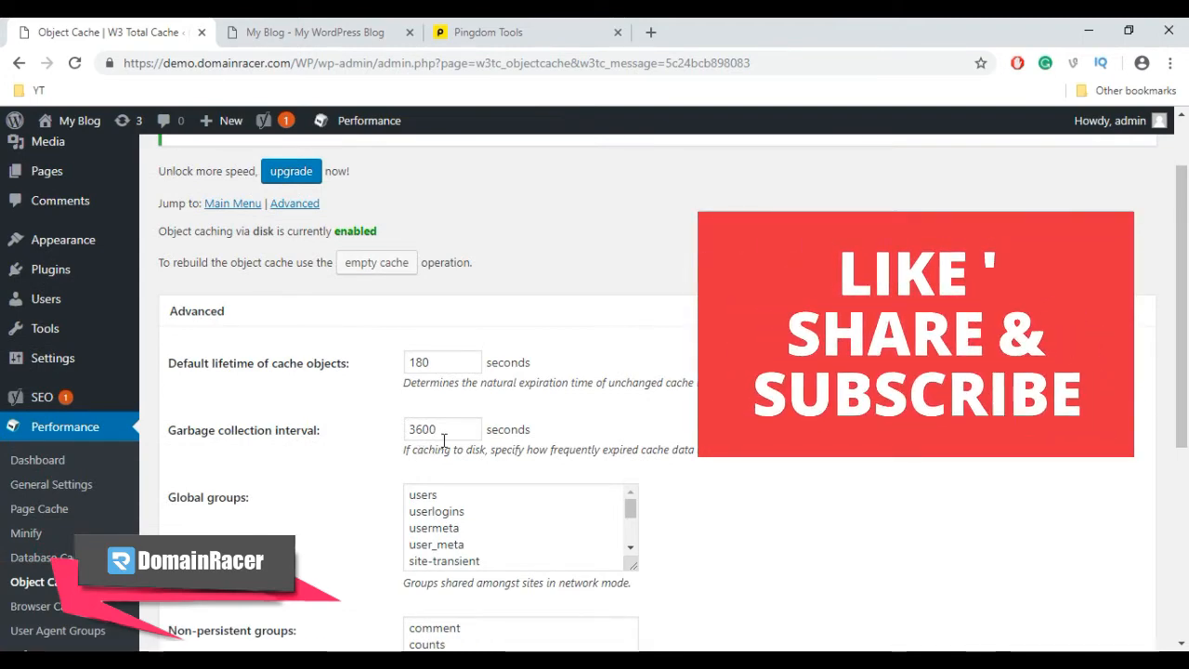
scroll(down, 3)
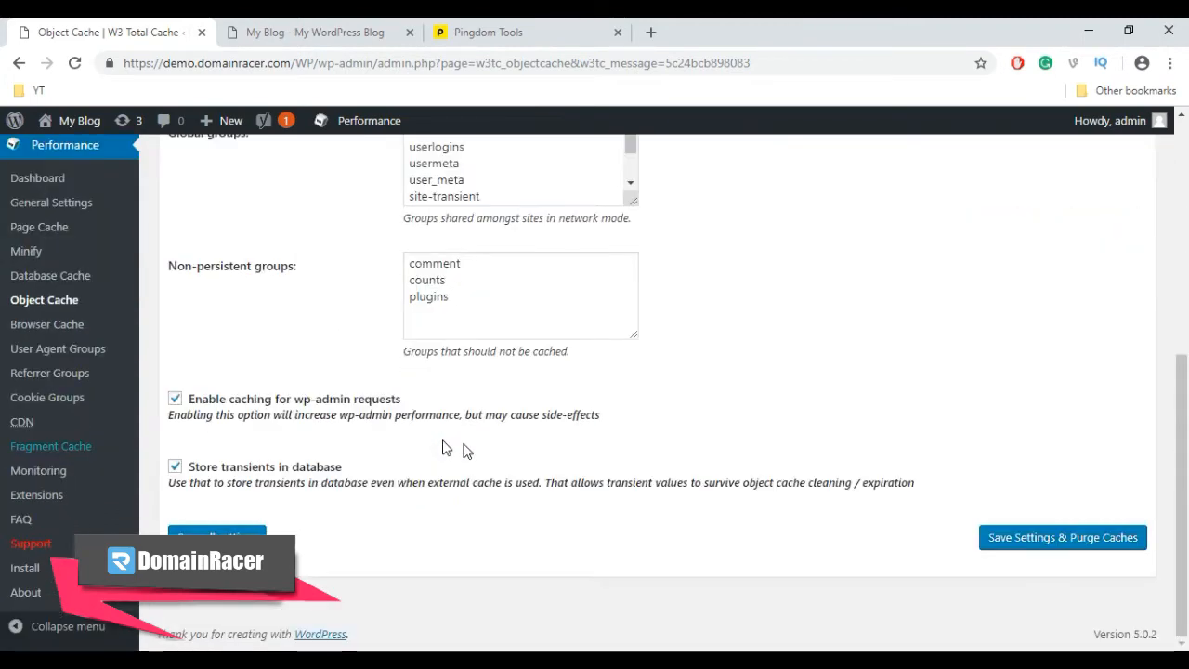
click(1062, 538)
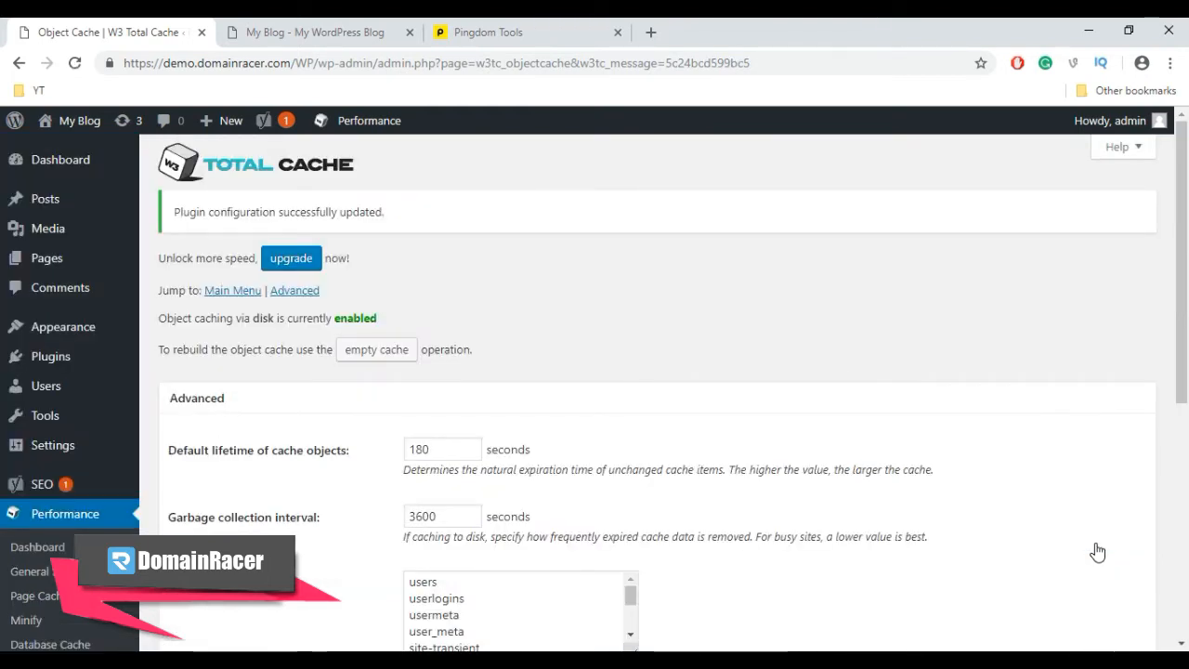
scroll(down, 3)
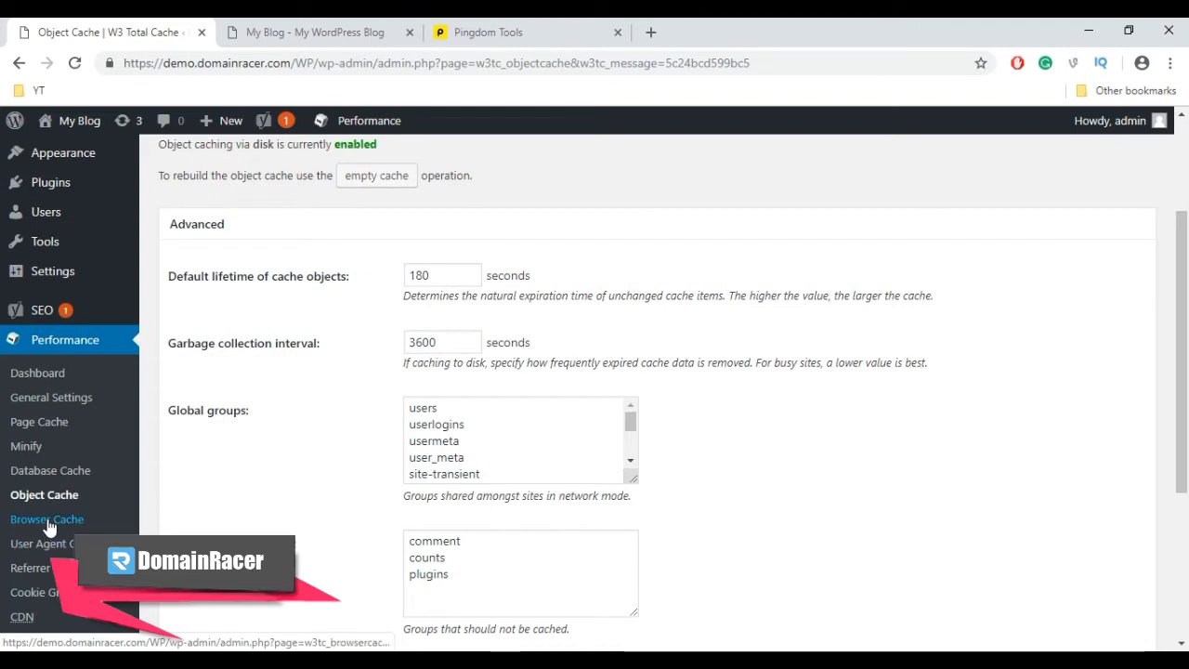
- Enable HTTP (gzip) compression in Browser Cache, then save settings and purge caches
click(46, 519)
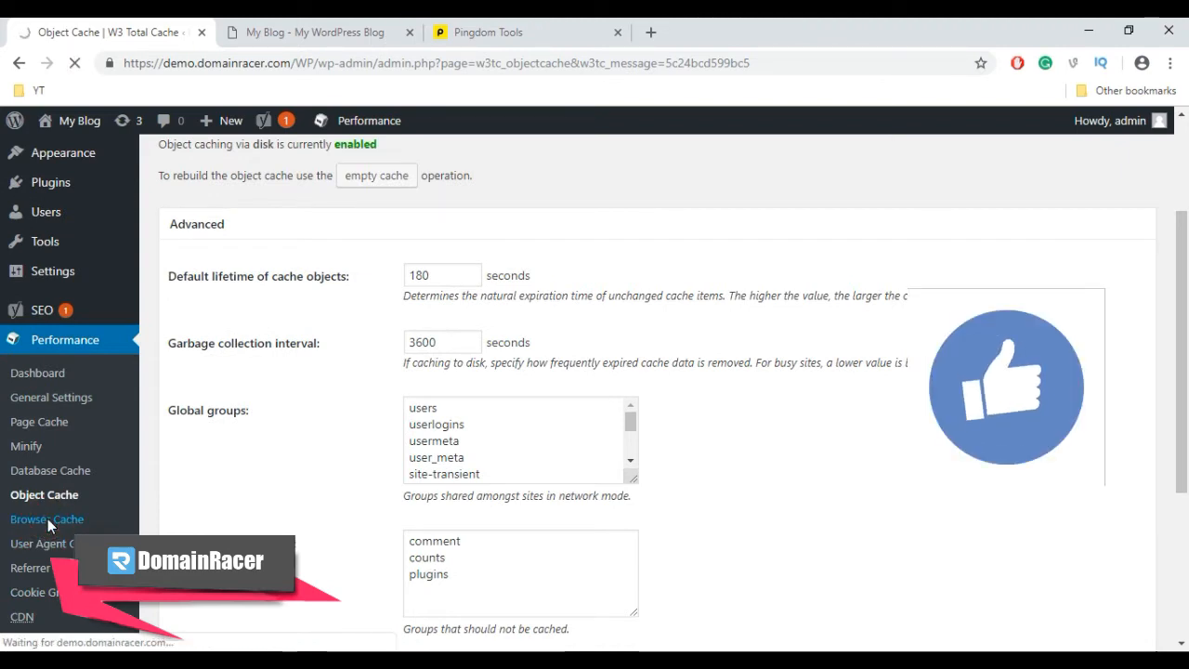
click(47, 518)
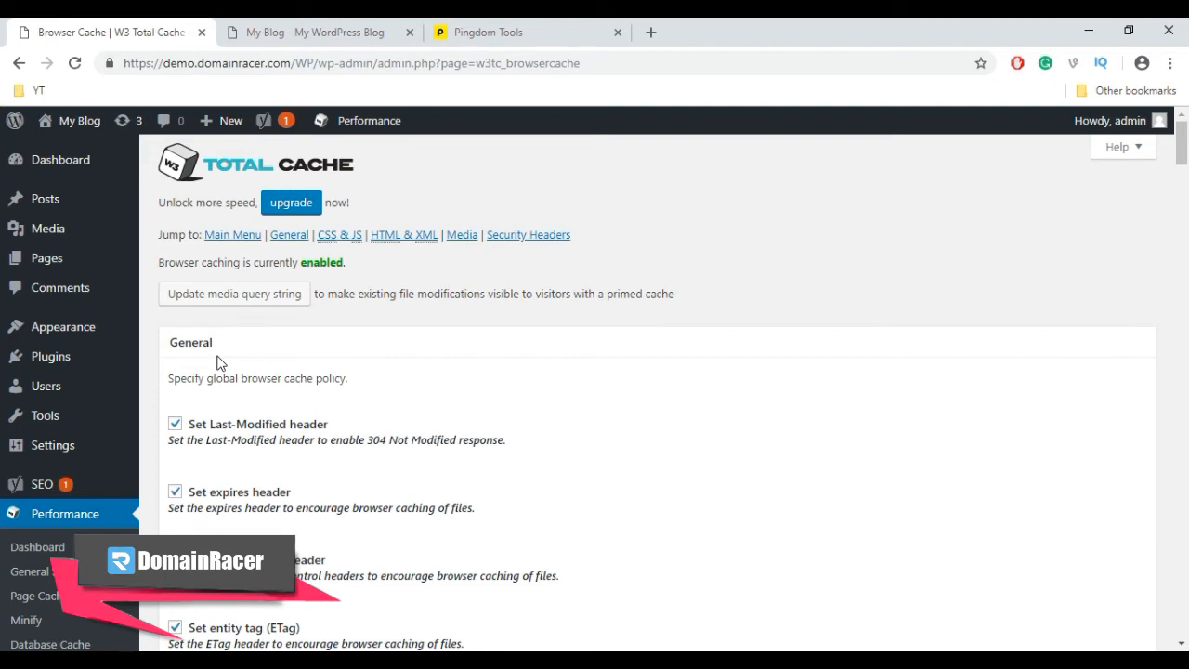
scroll(down, 3)
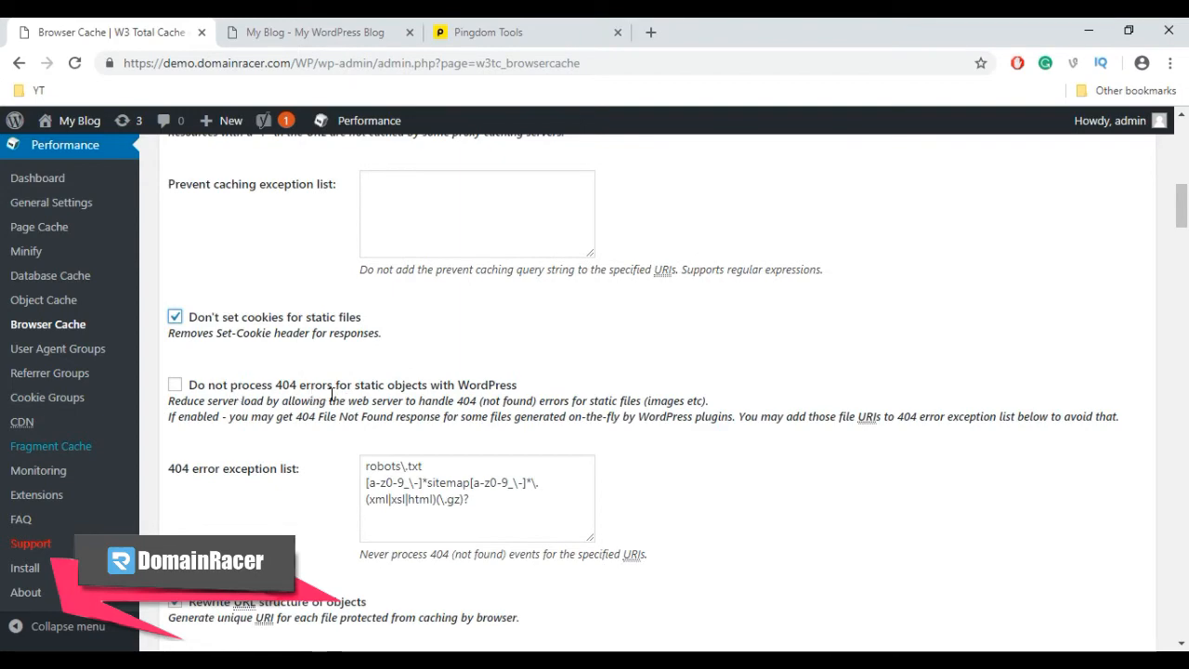
scroll(up, 3)
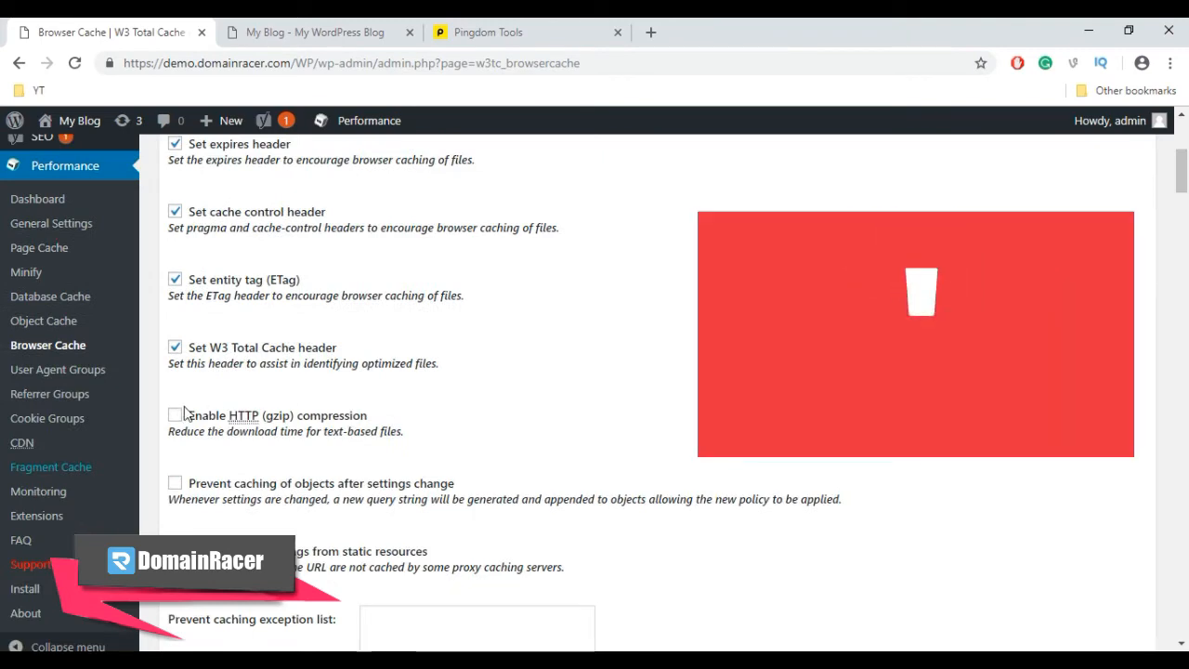
click(175, 415)
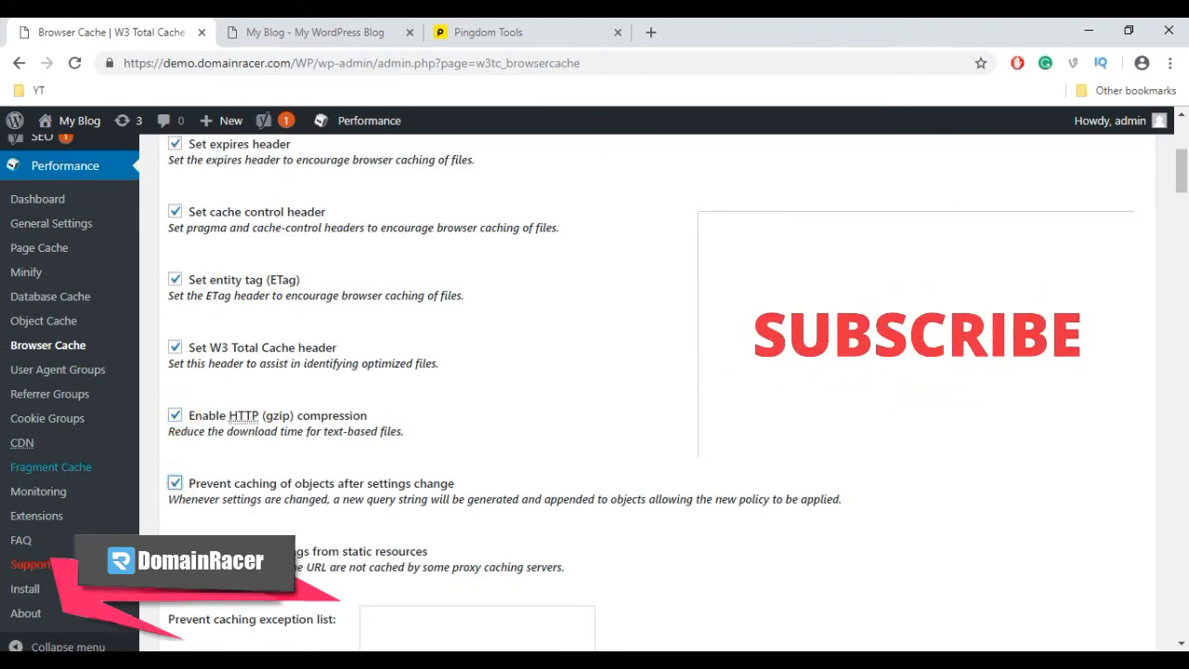
scroll(down, 3)
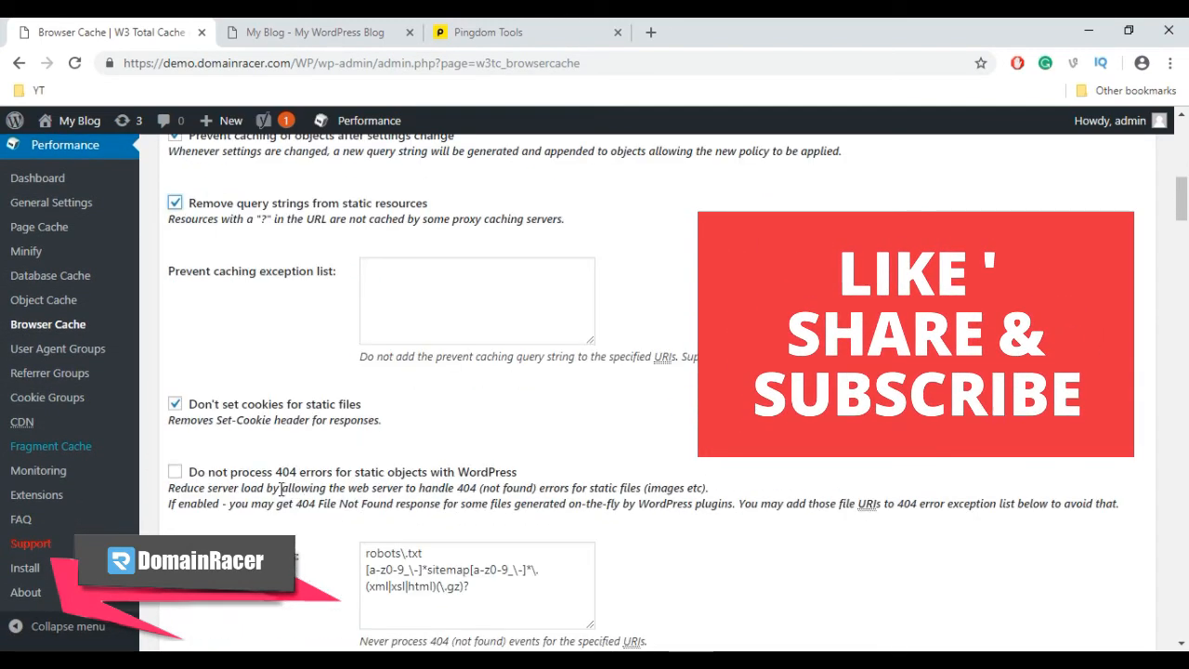
scroll(down, 3)
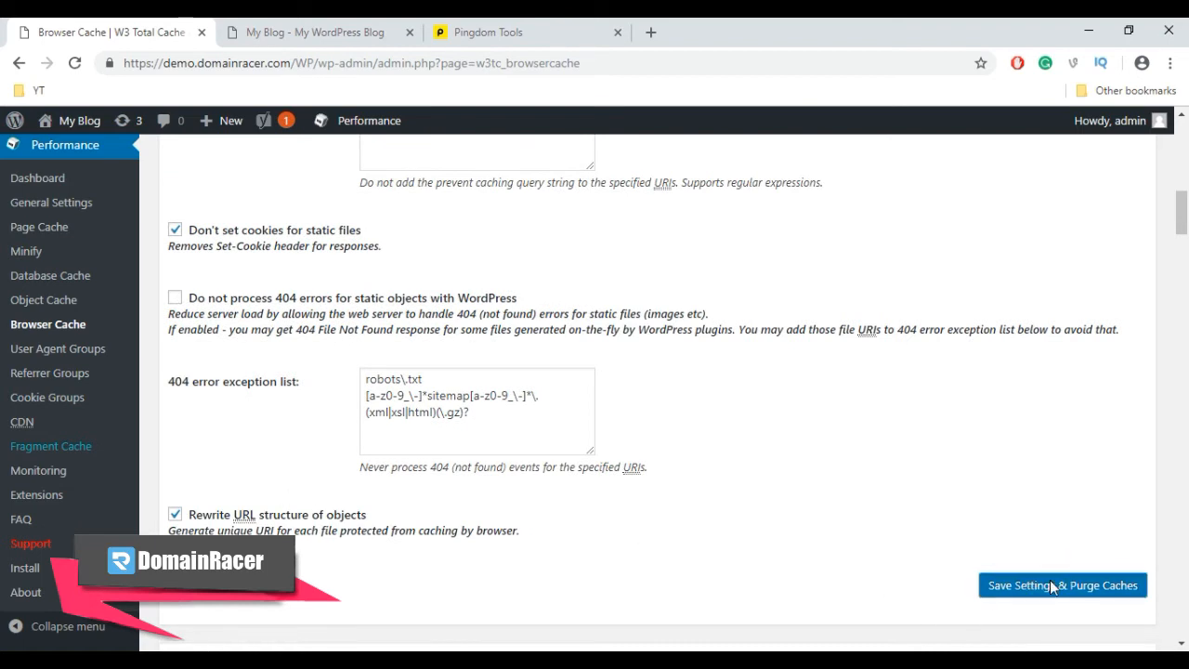
click(1062, 584)
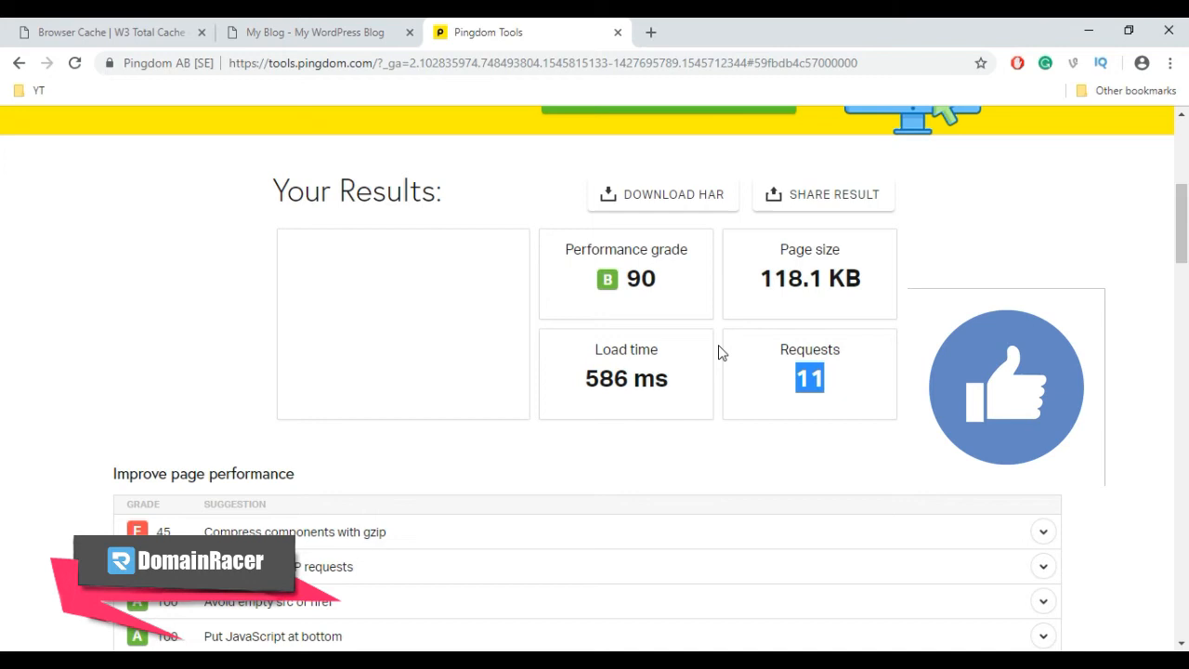
click(650, 32)
text(https://tools.pingdom.com)
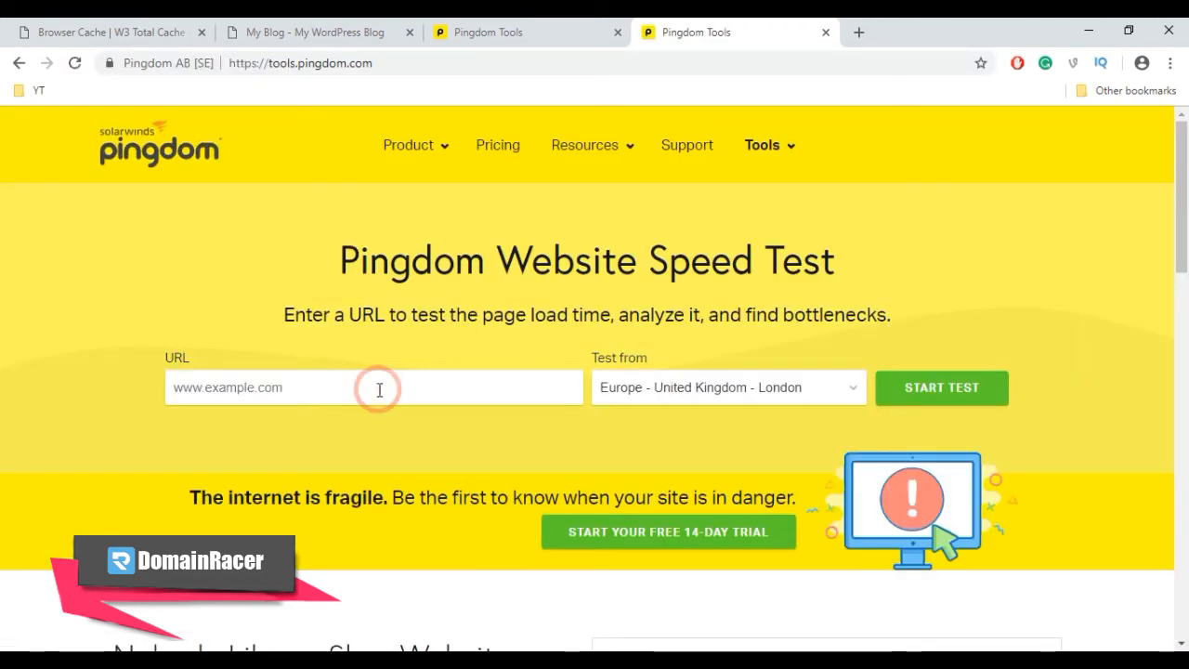
click(311, 31)
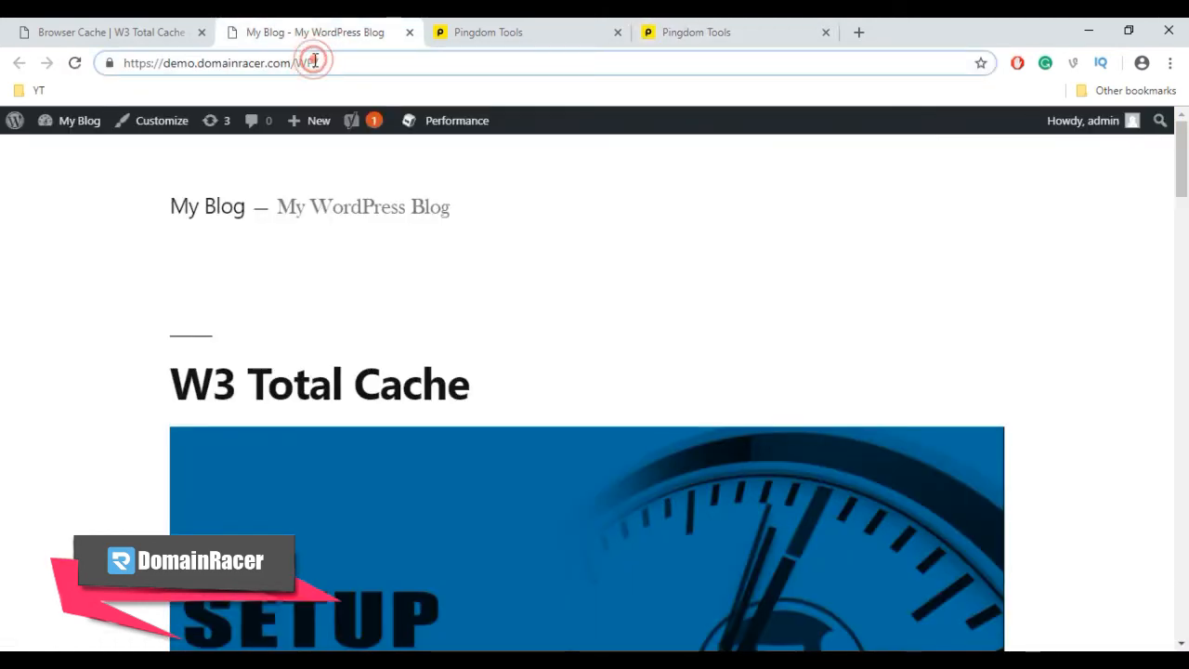
click(734, 32)
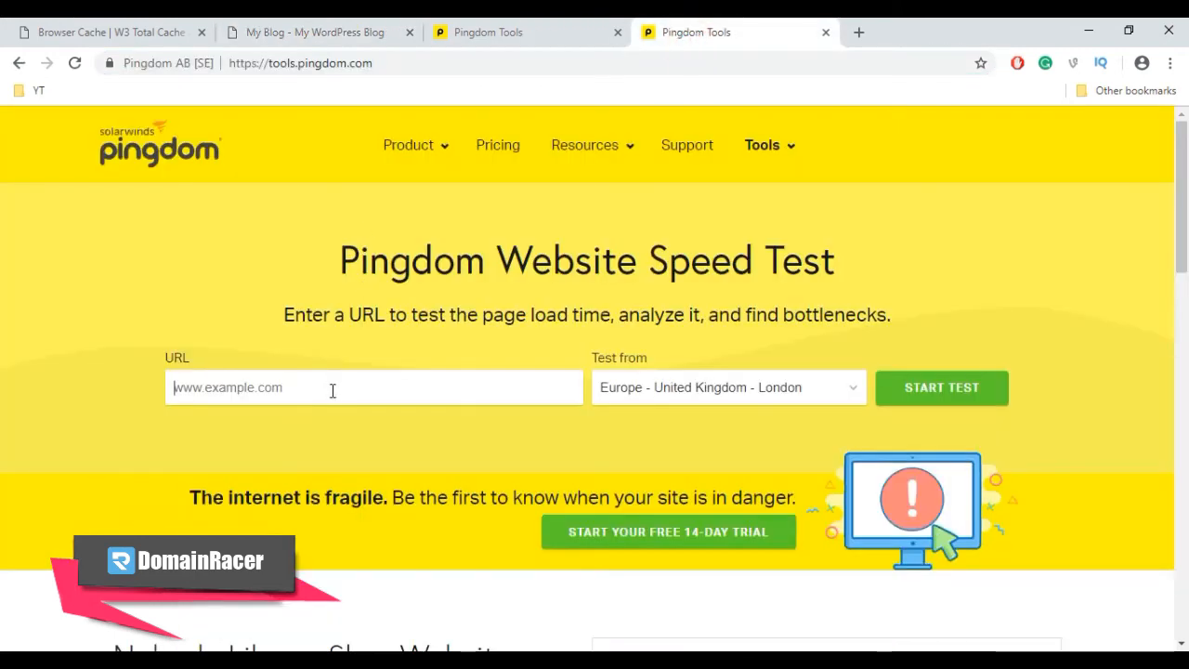
click(727, 387)
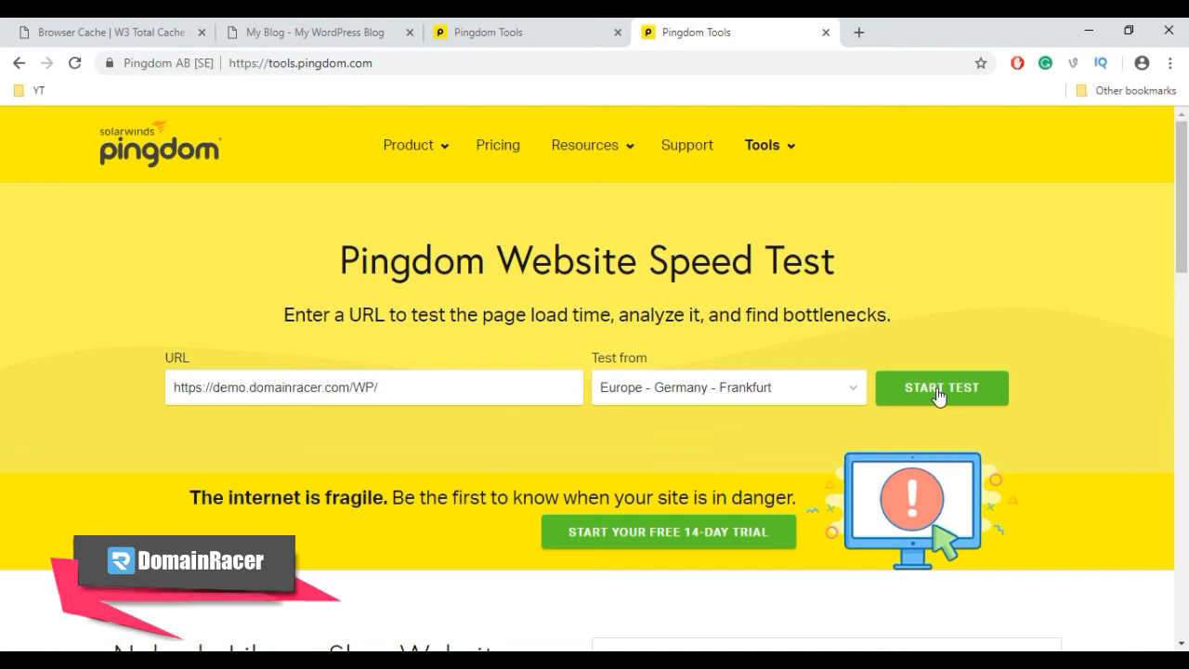
click(941, 387)
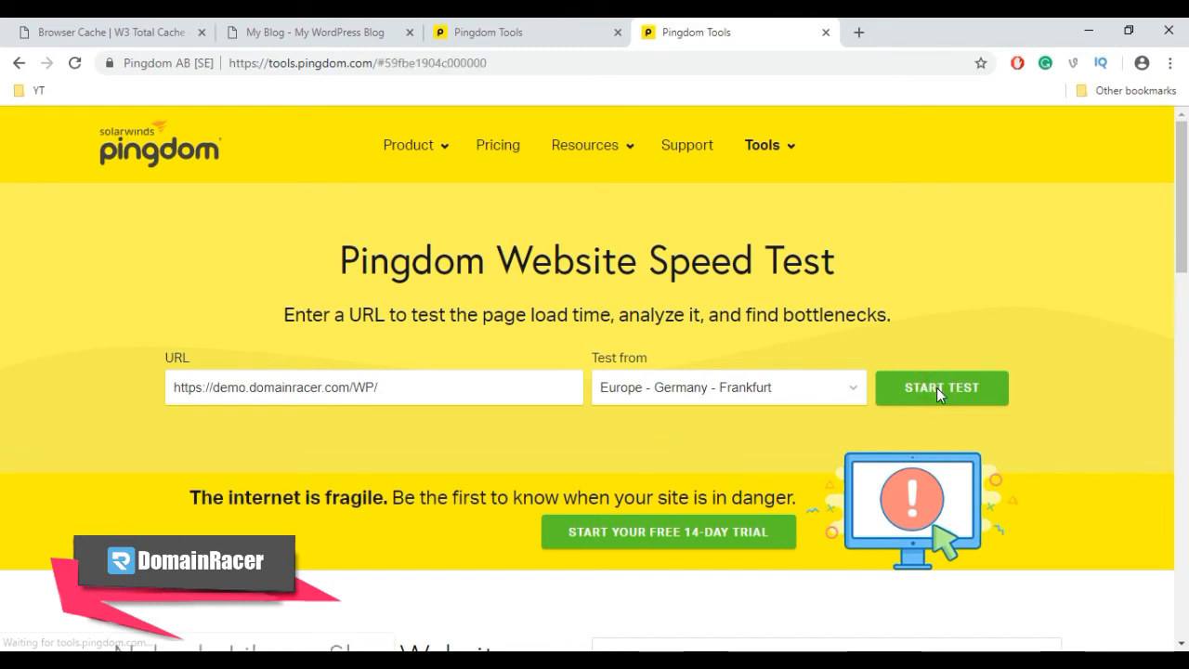
click(941, 387)
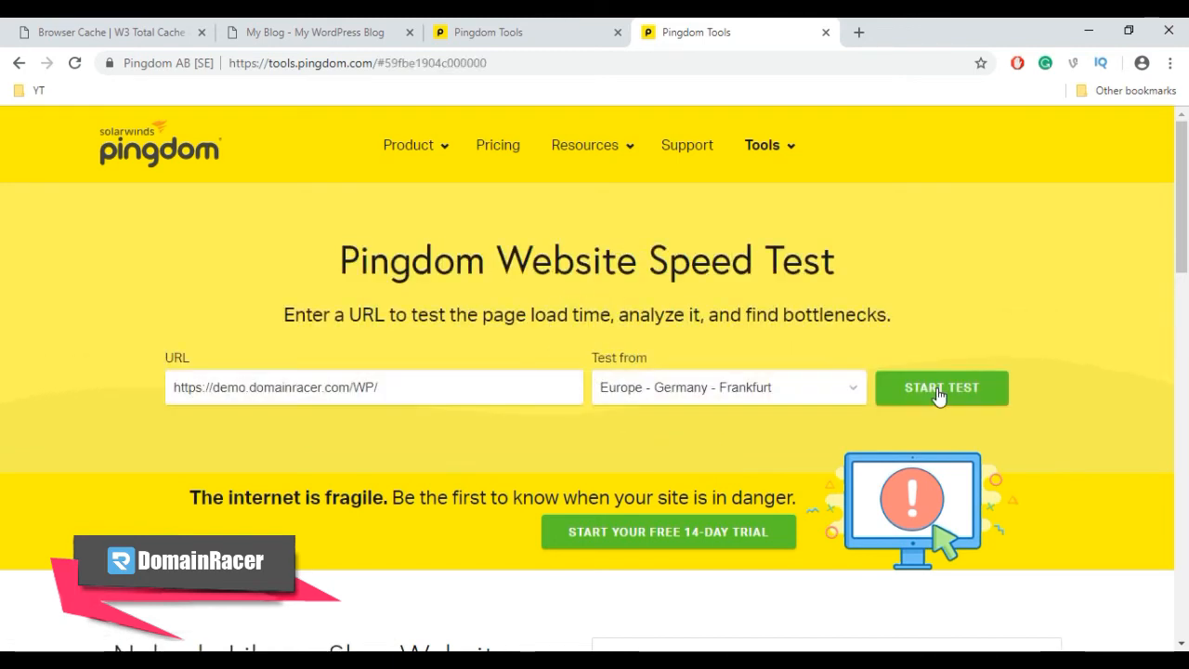
click(941, 387)
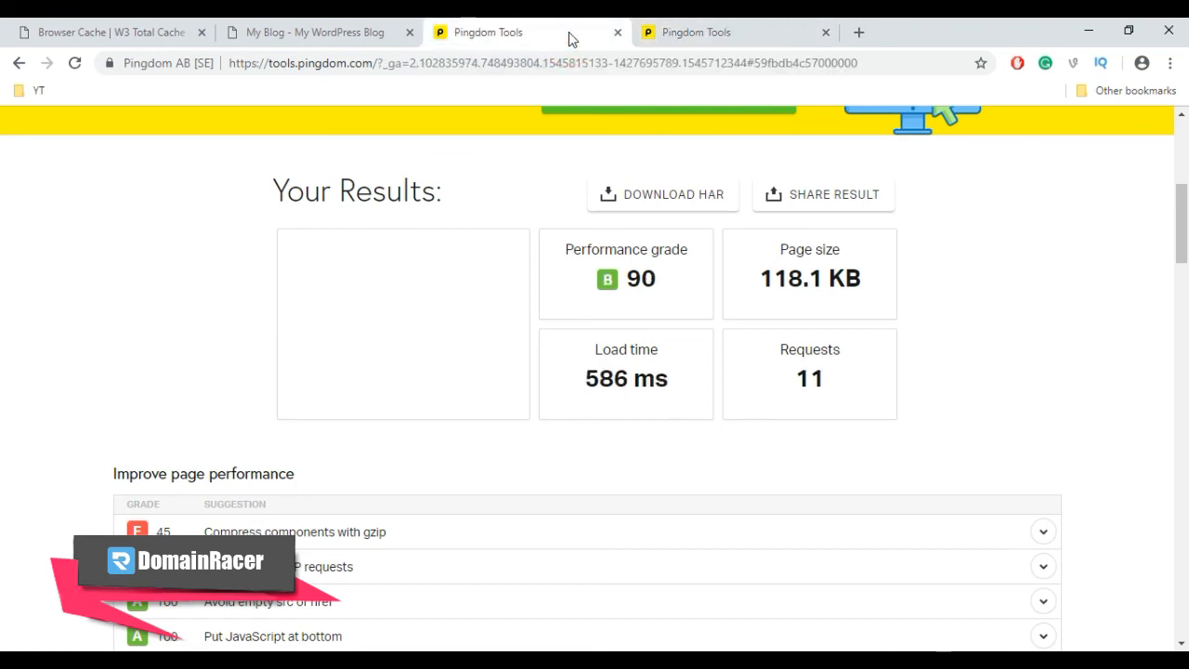
- Highlight the 586 ms load time among the Pingdom results (grade 90, 118.1 KB, 11 requests)
click(595, 379)
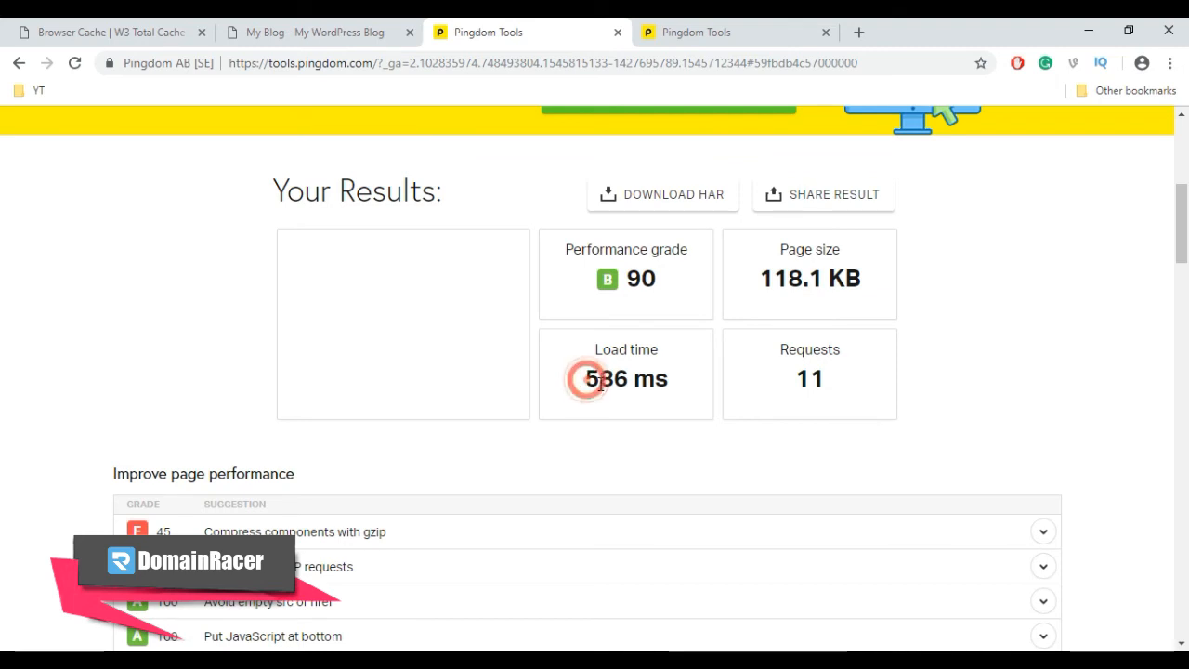